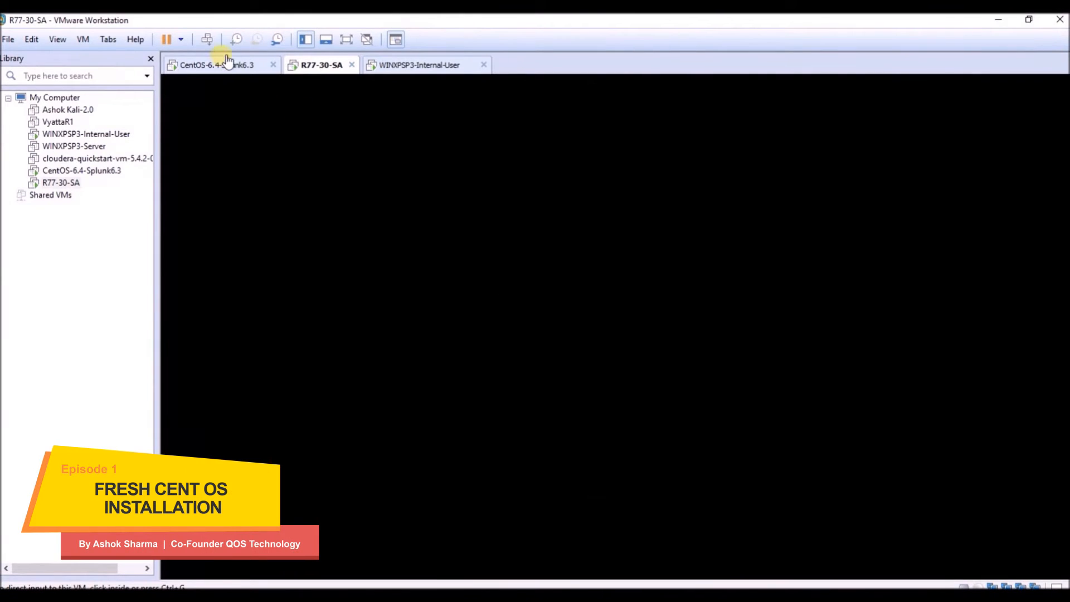
- Switch to the CentOS-6.4-Splunk6.3 virtual machine and unlock its session with the password
{"action": "left_click", "coordinate": [218, 65]}
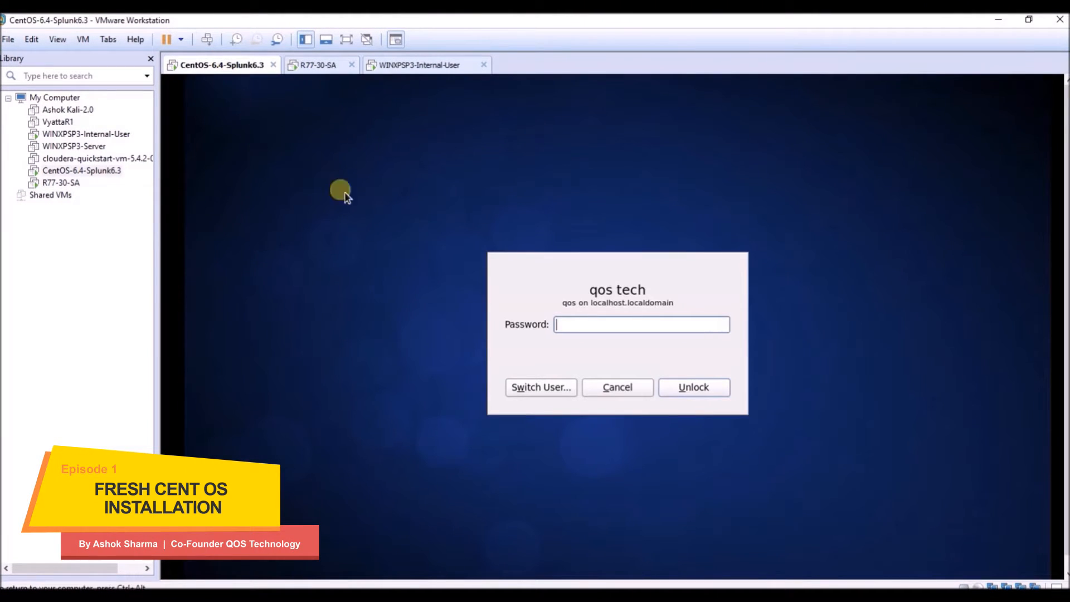
{"action": "mouse_move", "coordinate": [500, 323]}
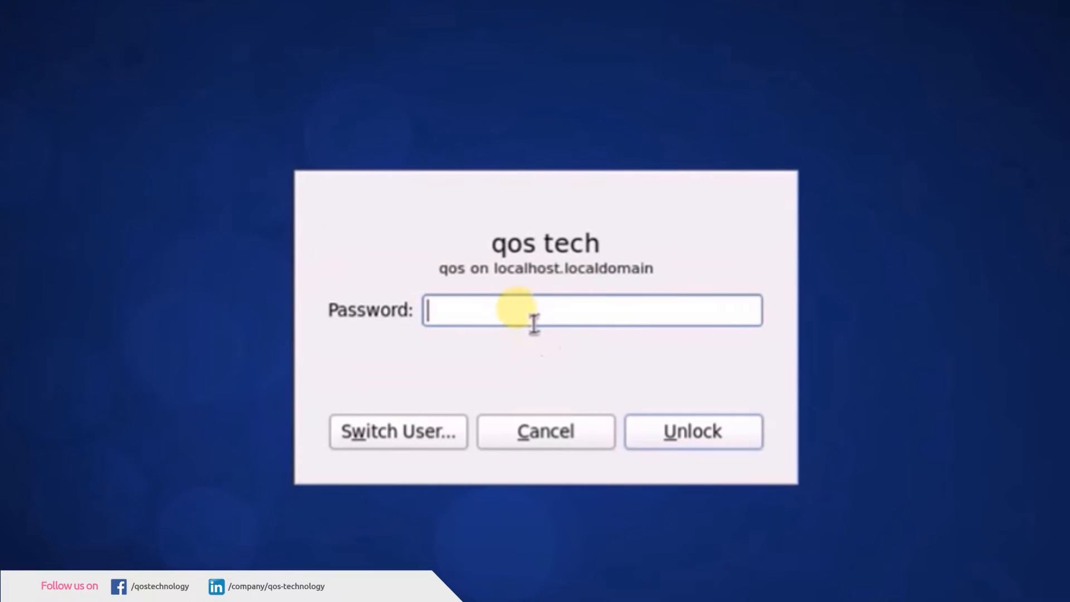
{"action": "type", "text": "••••"}
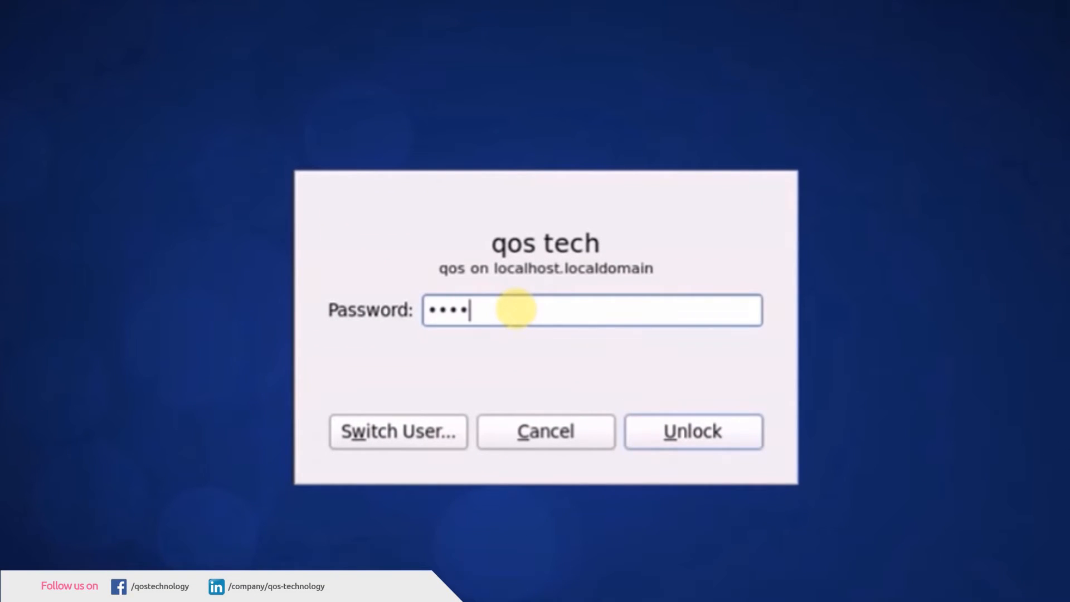
{"action": "left_click", "coordinate": [693, 430]}
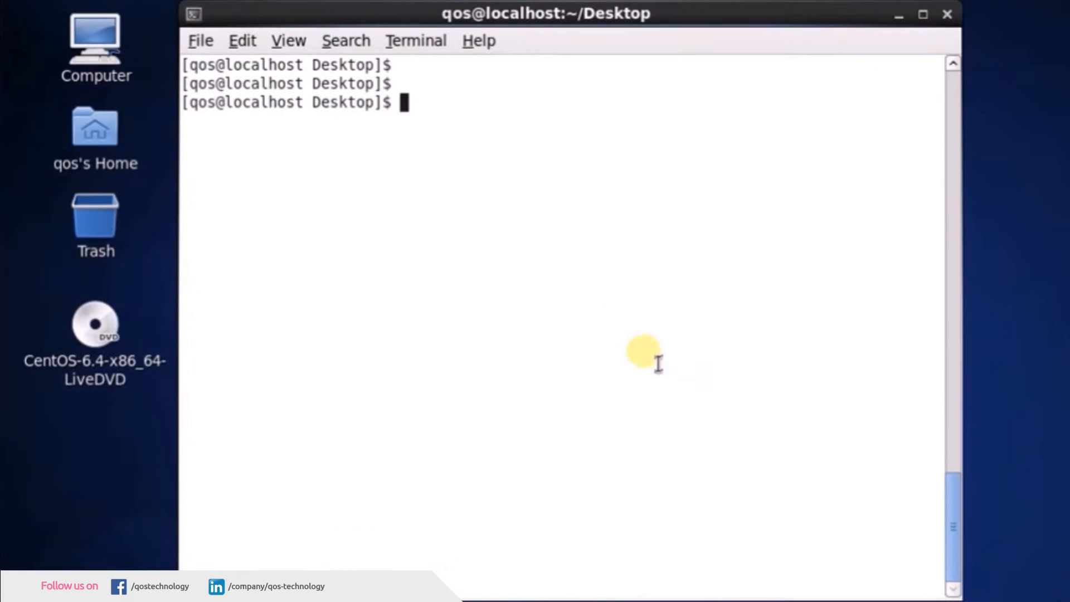
{"action": "mouse_move", "coordinate": [460, 240]}
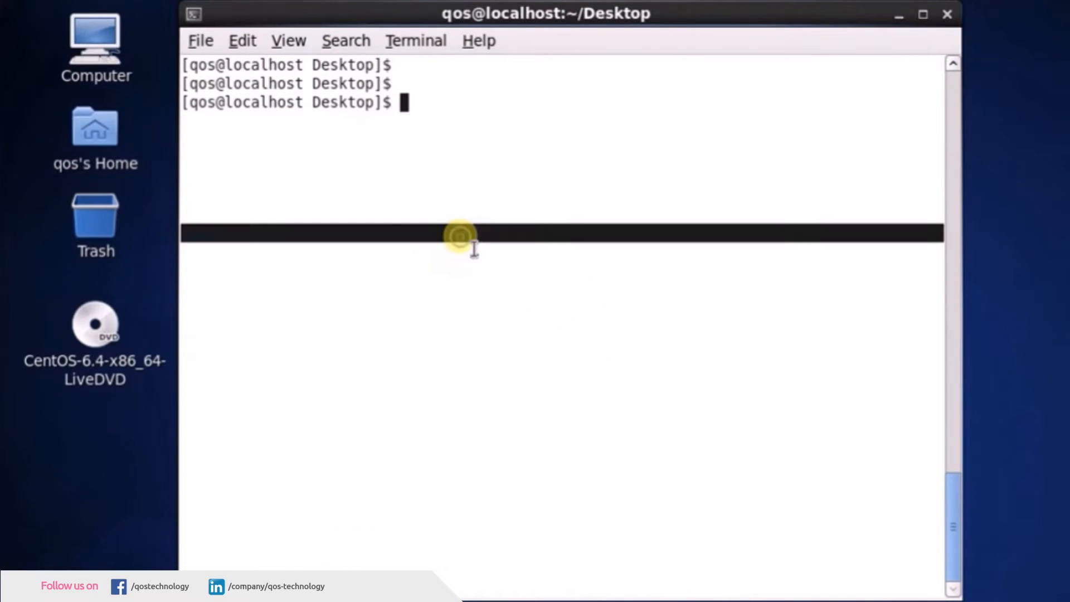
- Run 'ip route' to list the eth0 and eth2 routes and default gateway 192.168.130.2
{"action": "type", "text": "ip rou"}
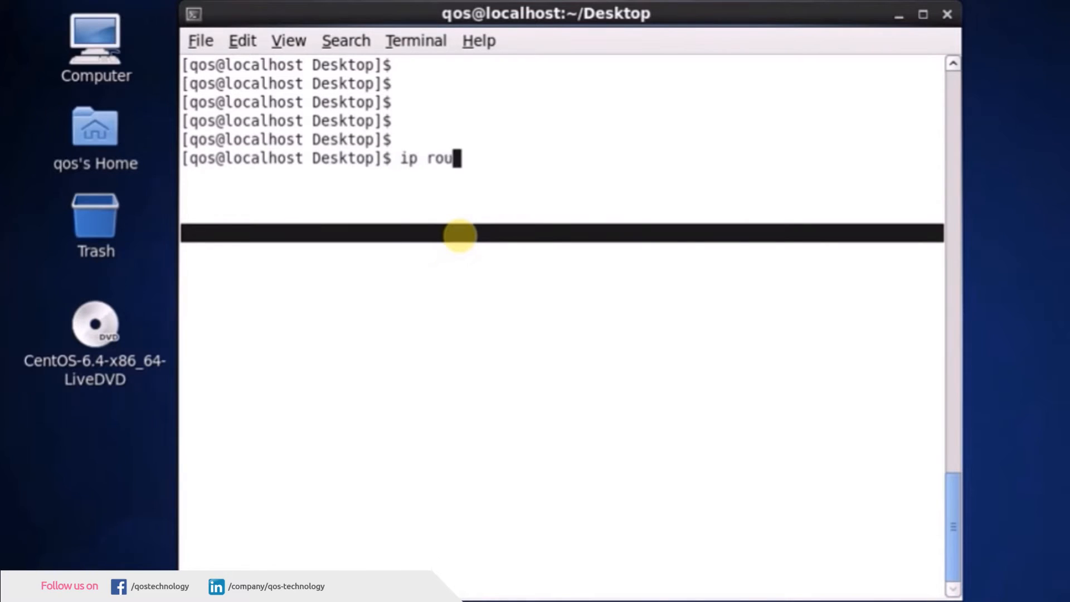
{"action": "key", "text": "Return"}
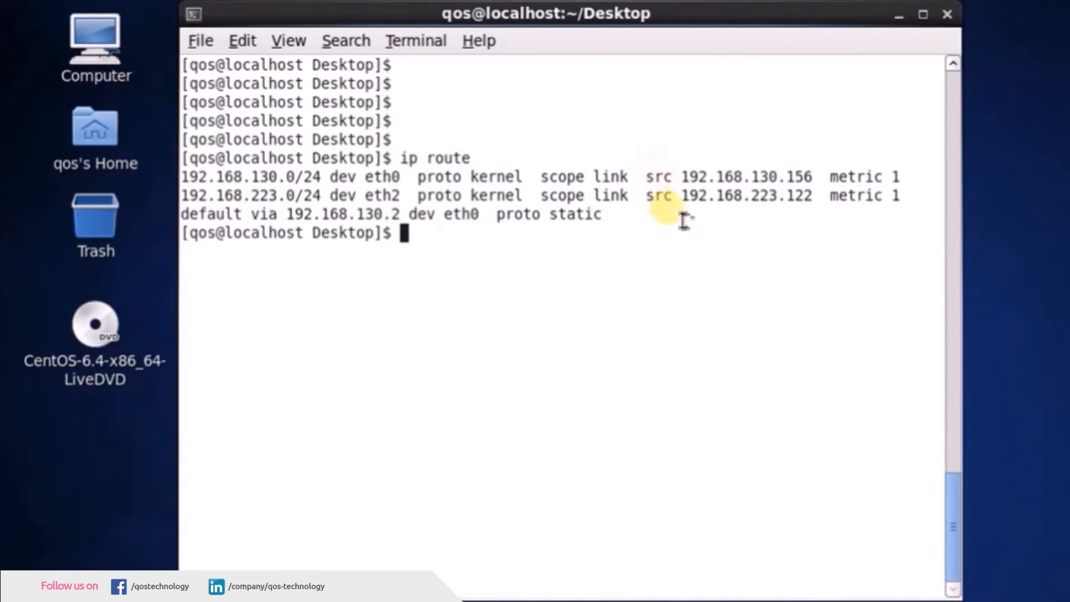
{"action": "mouse_move", "coordinate": [573, 266]}
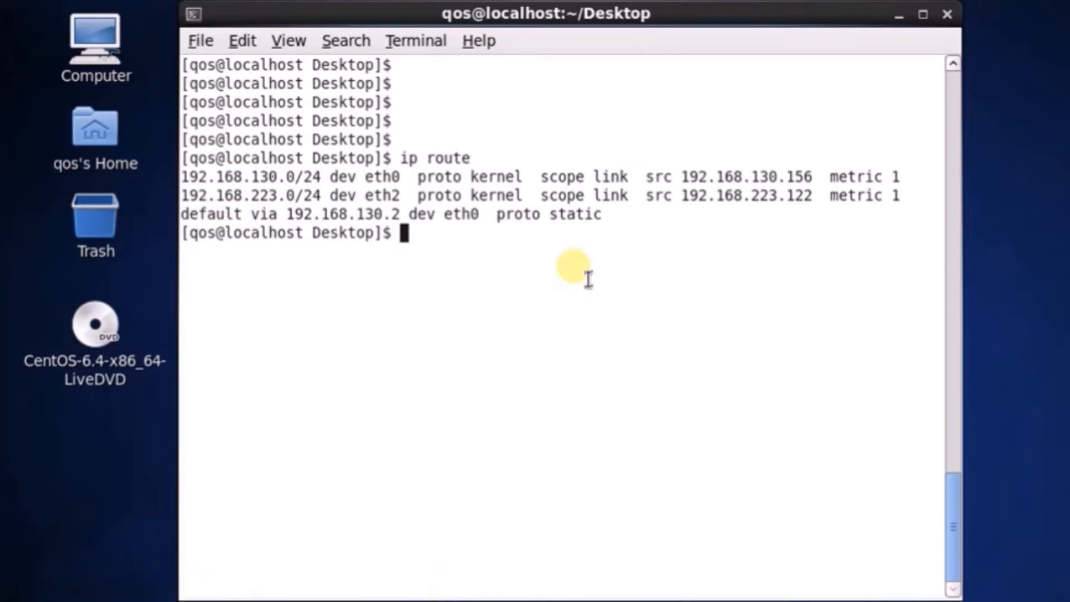
{"action": "mouse_move", "coordinate": [580, 300]}
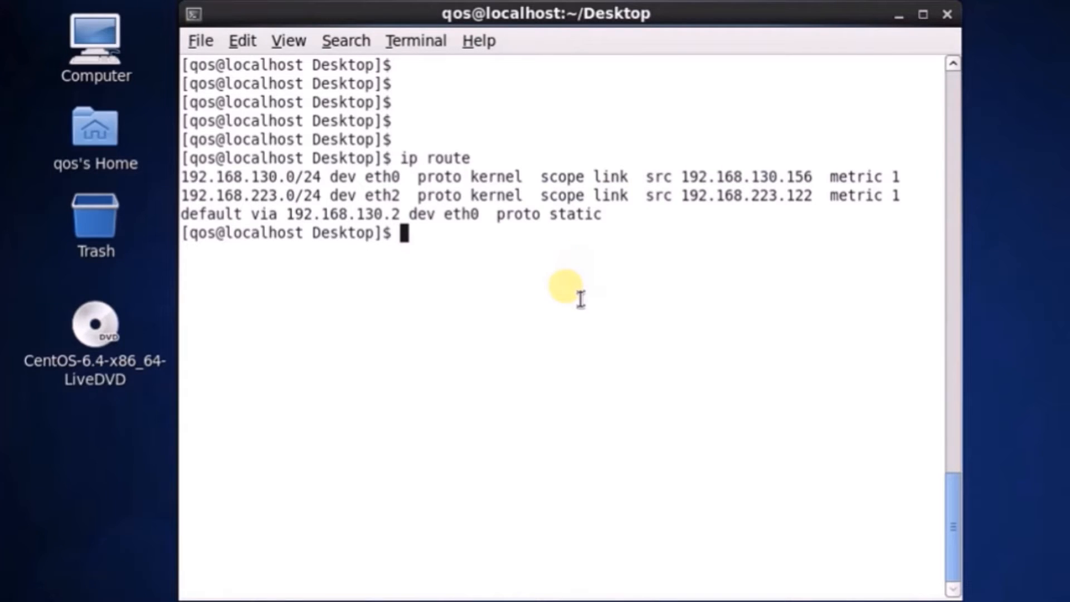
{"action": "mouse_move", "coordinate": [572, 304]}
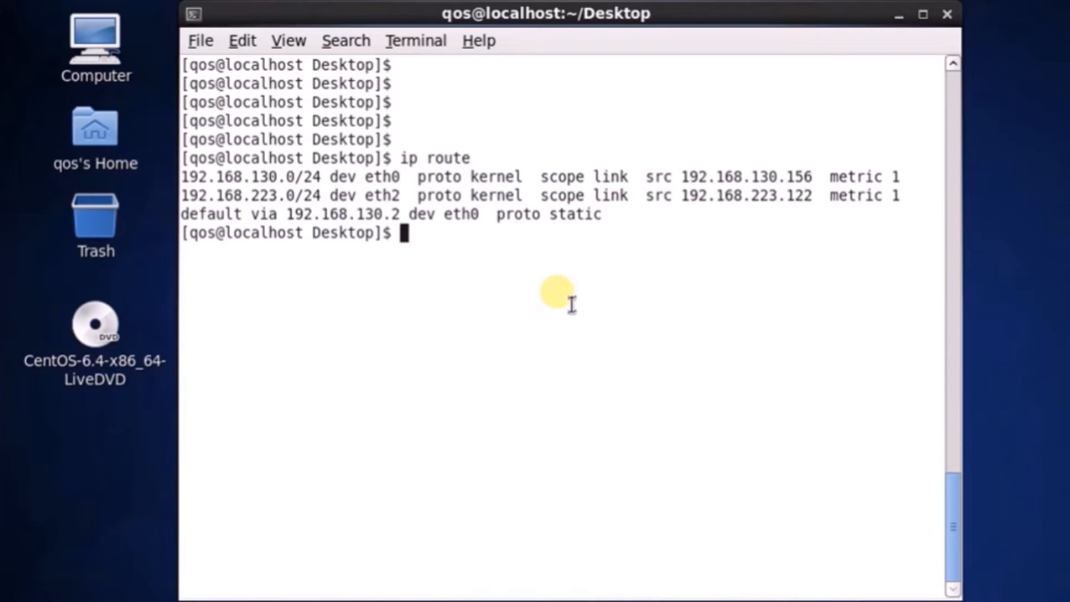
- Try 'ssh localhost' and see the connection refused on port 22
{"action": "type", "text": "ssh"}
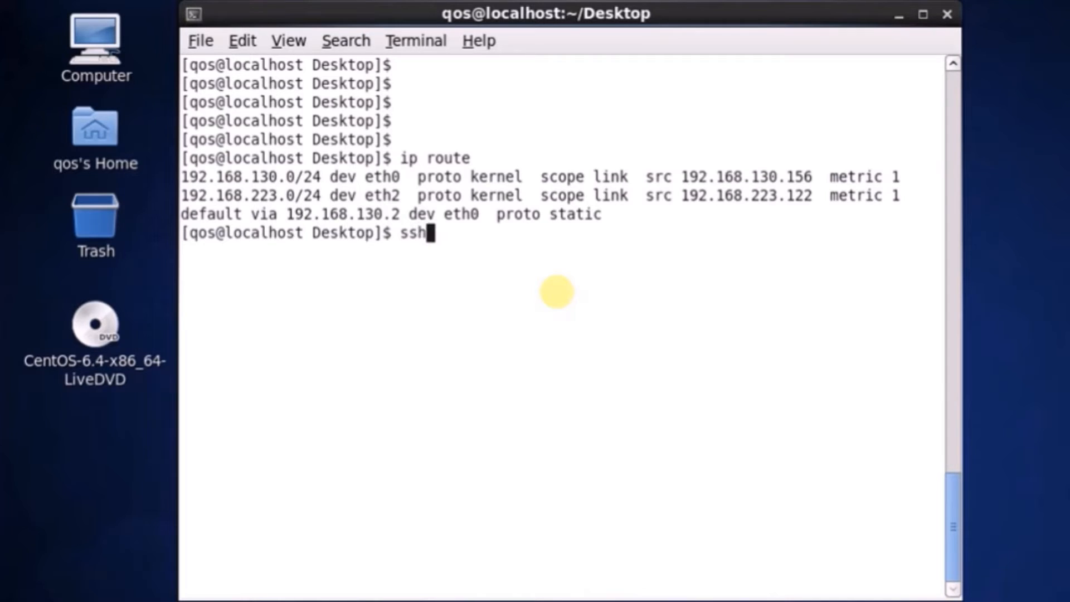
{"action": "type", "text": "localhos"}
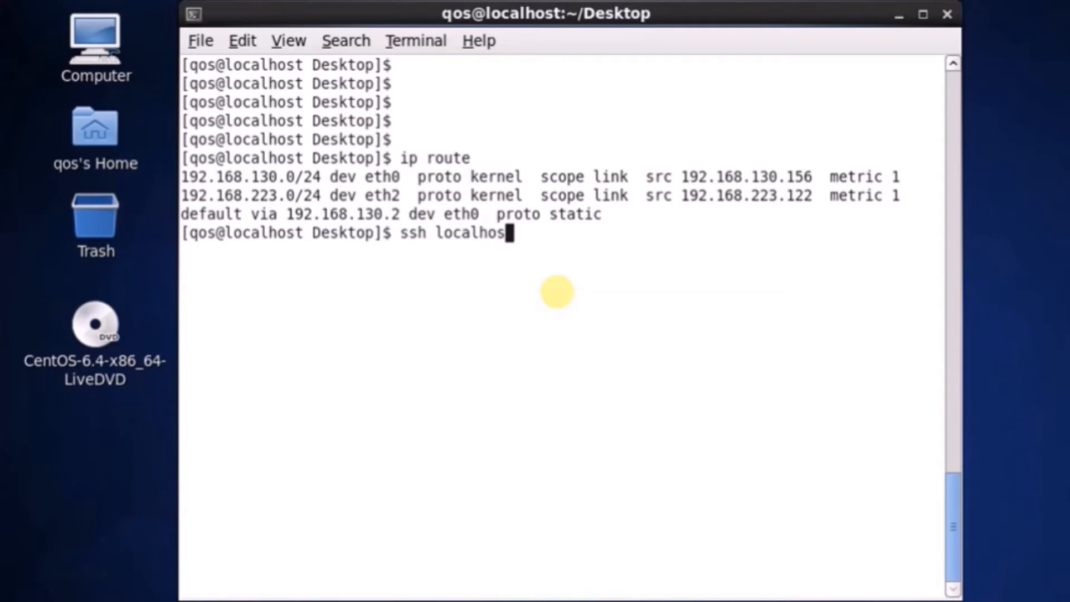
{"action": "key", "text": "Return"}
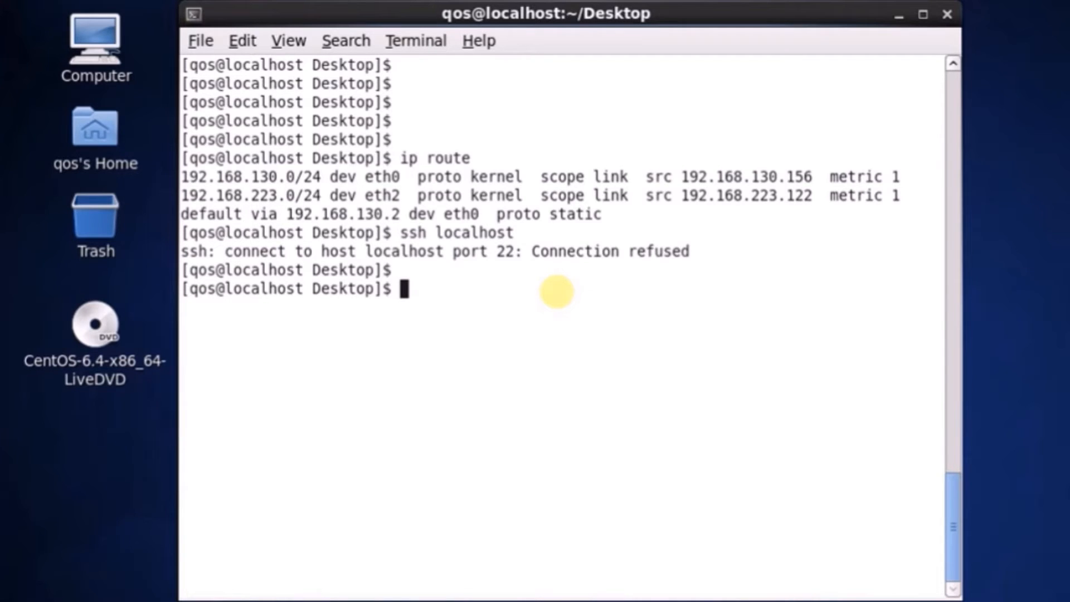
- Run 'yum install openssh-server' and hit the root-privileges error
{"action": "type", "text": "yu"}
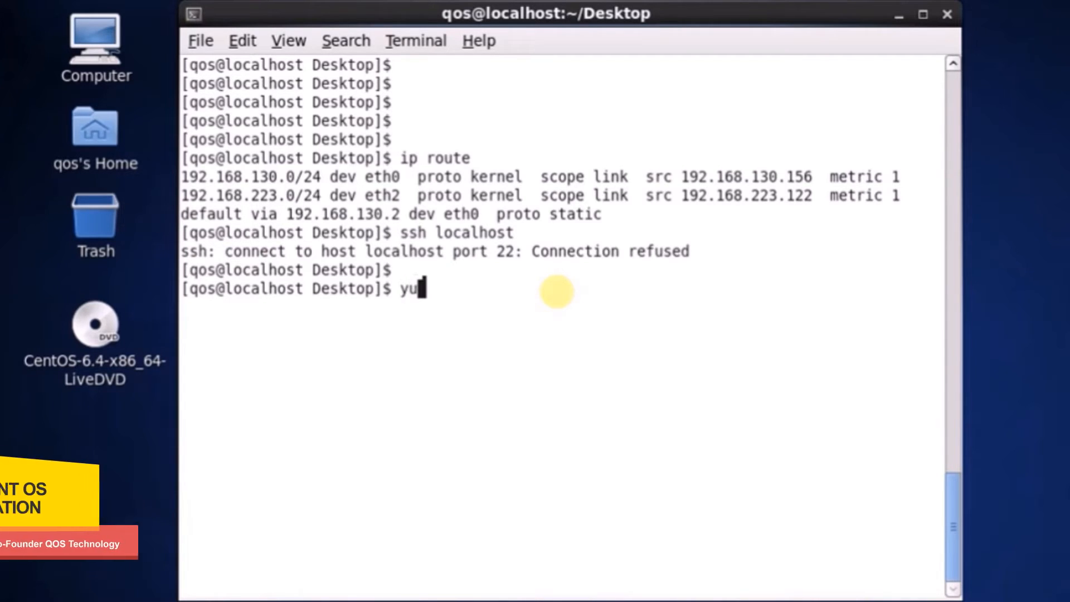
{"action": "type", "text": "m in"}
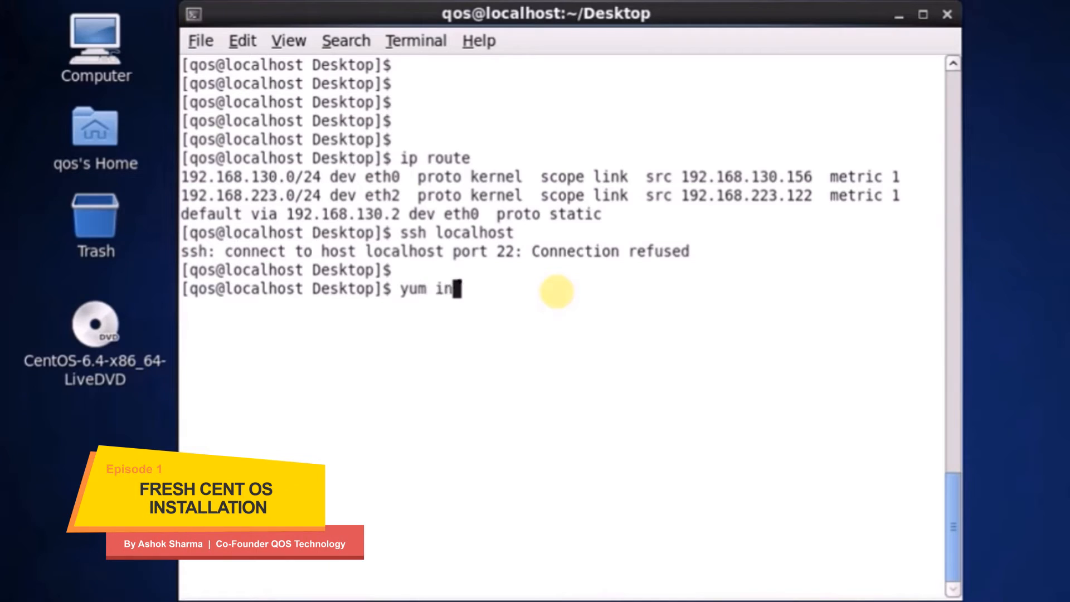
{"action": "type", "text": "stall open"}
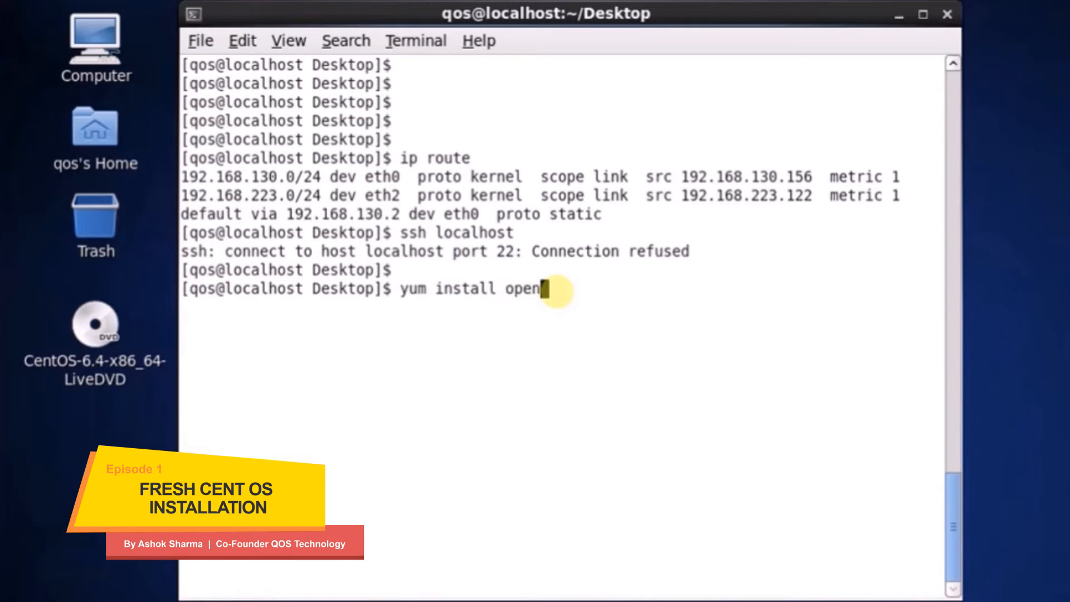
{"action": "type", "text": "ssh-ser"}
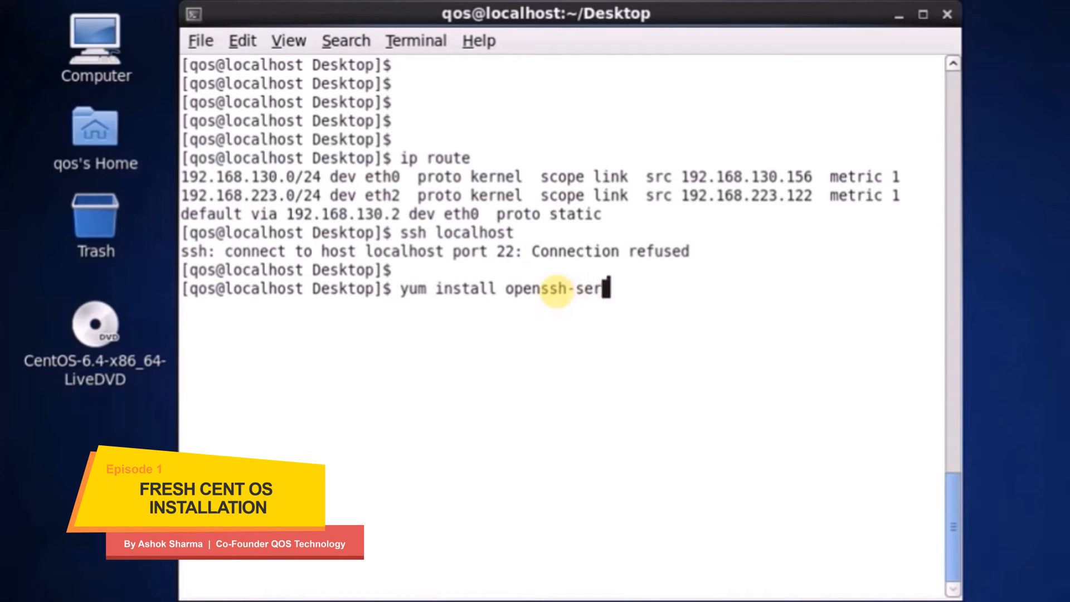
{"action": "key", "text": "Return"}
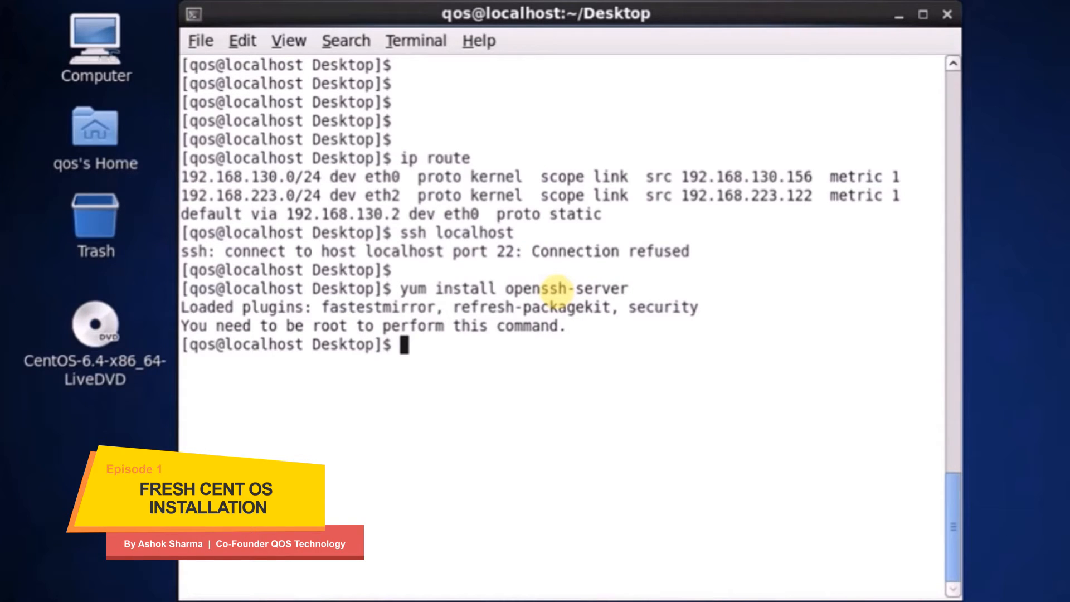
- Become root with su and run 'yum install openssh-server'
{"action": "type", "text": "su"}
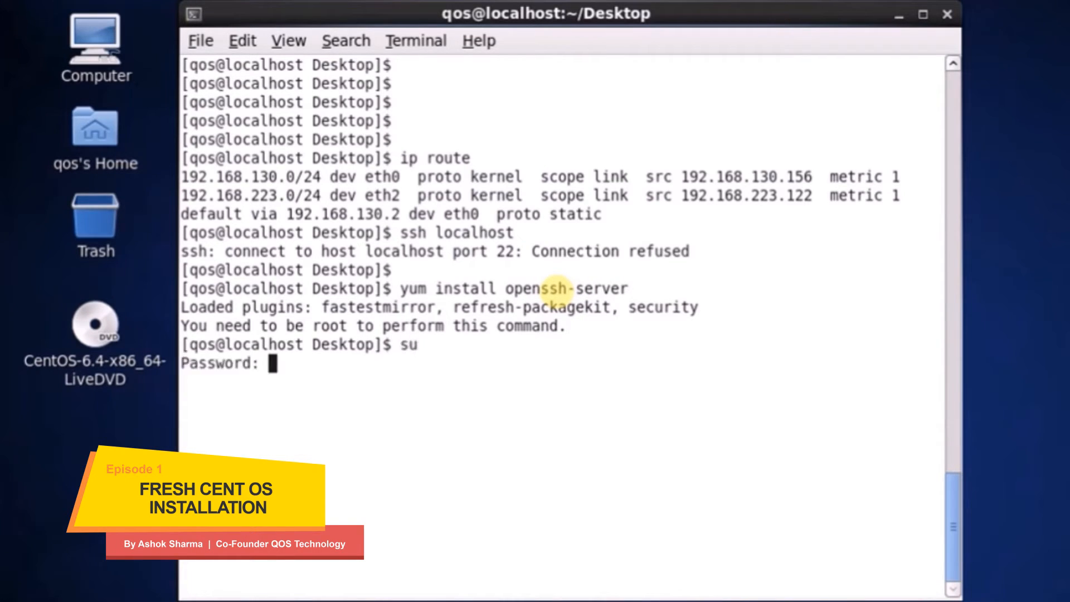
{"action": "key", "text": "Return"}
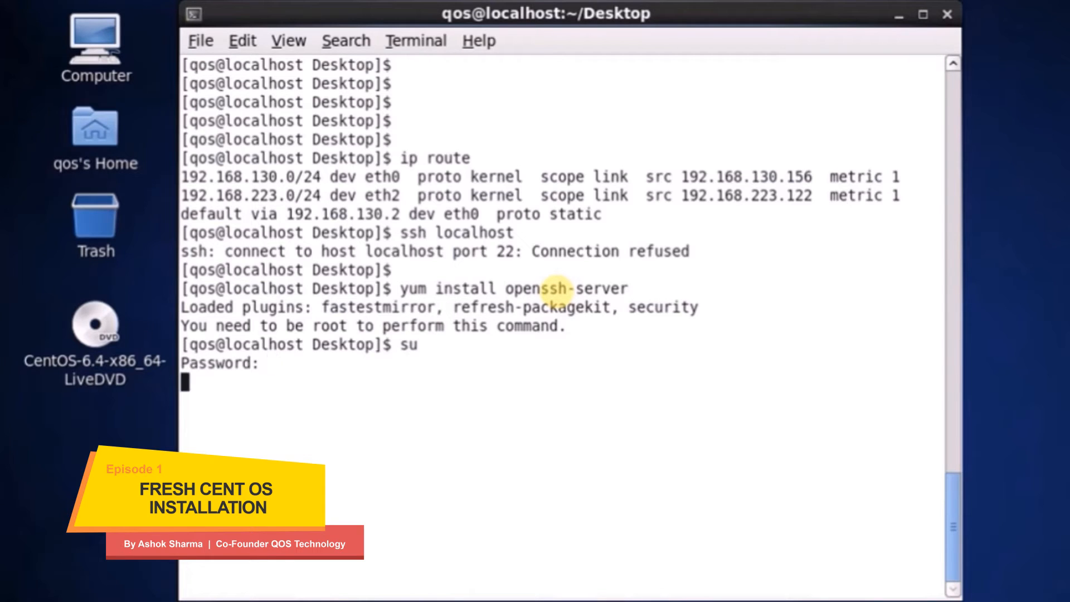
{"action": "type", "text": "yum inst"}
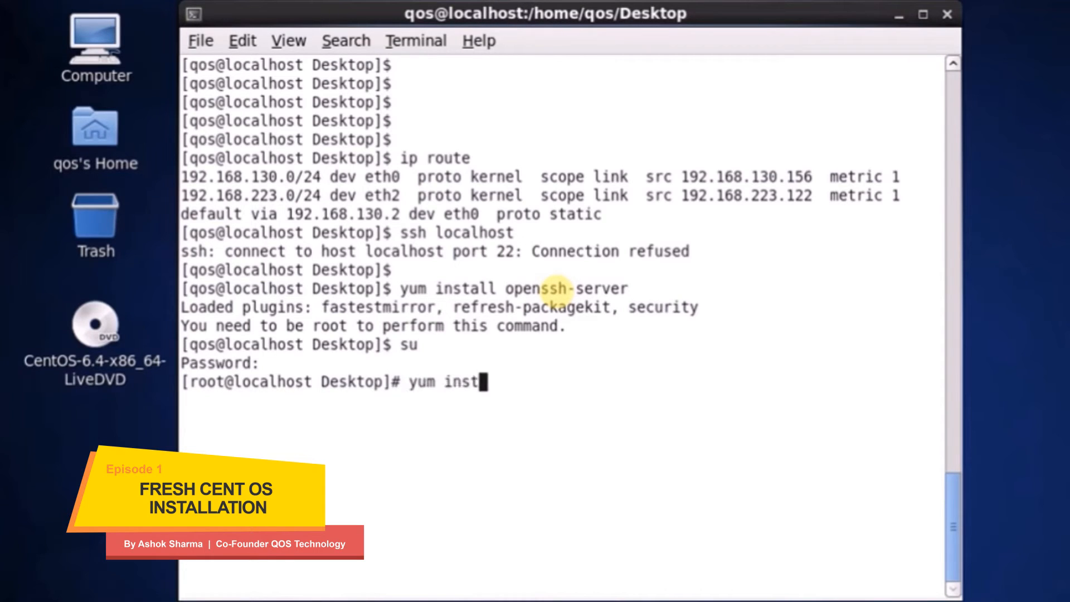
{"action": "type", "text": "all ope"}
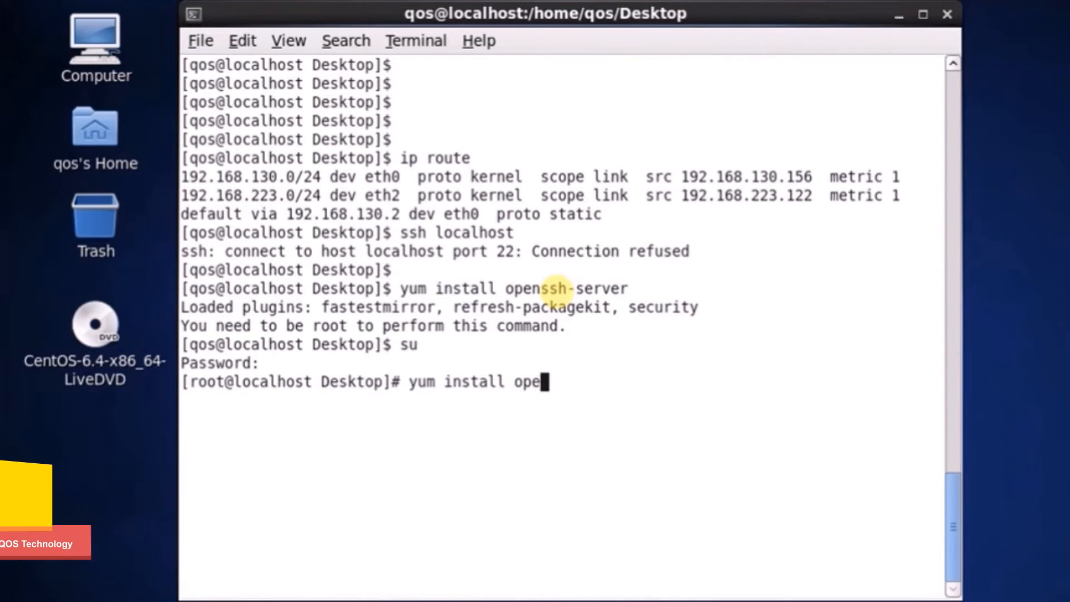
{"action": "type", "text": "nssh-serve"}
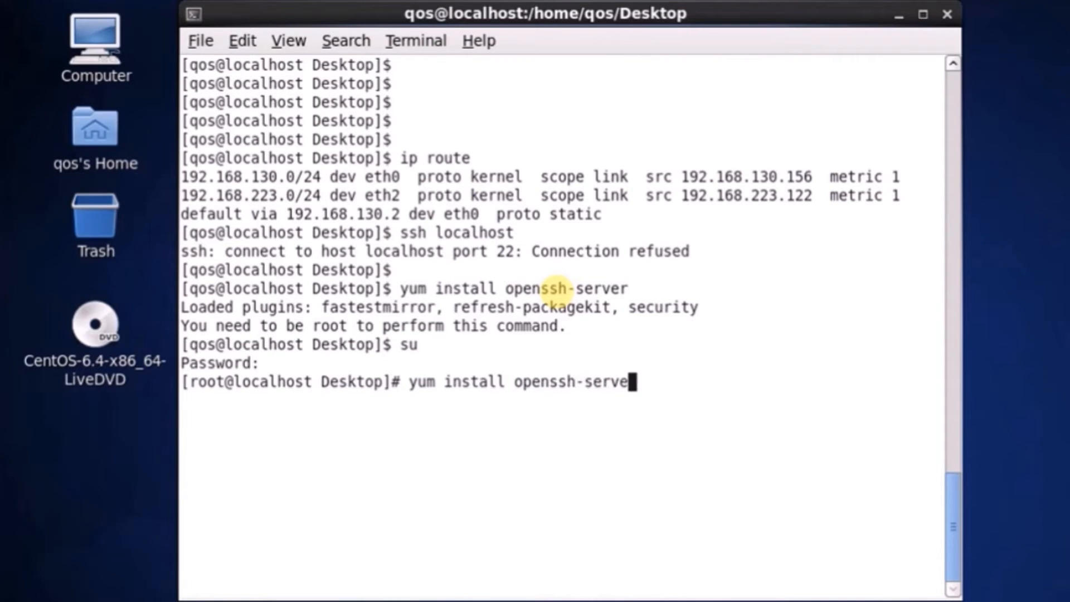
{"action": "key", "text": "Return"}
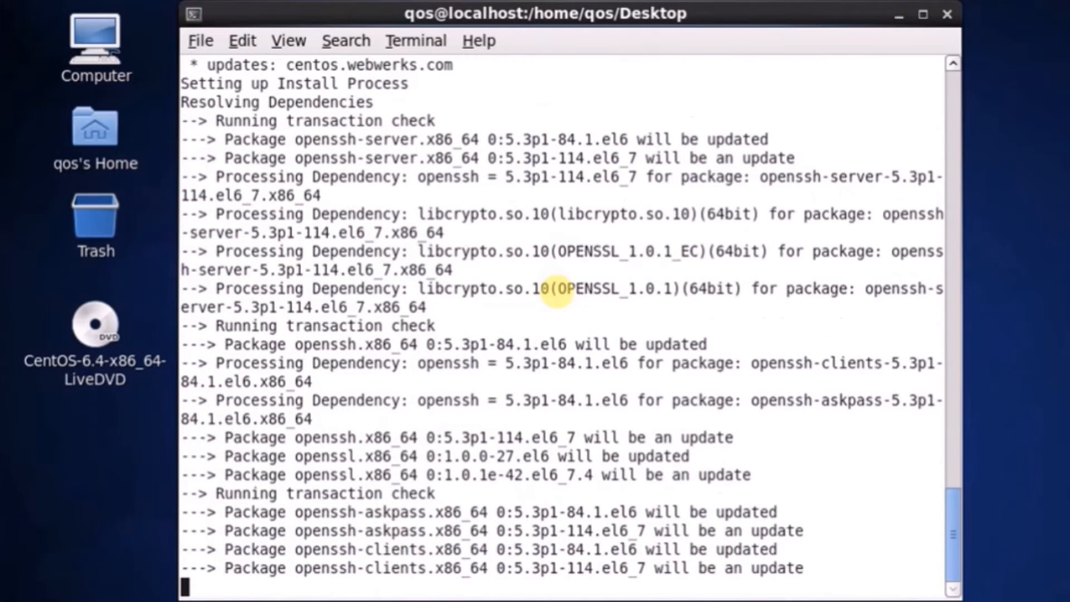
- Answer 'y' to the transaction and GPG key prompts until the update completes
{"action": "scroll", "scroll_direction": "down", "scroll_amount": 3}
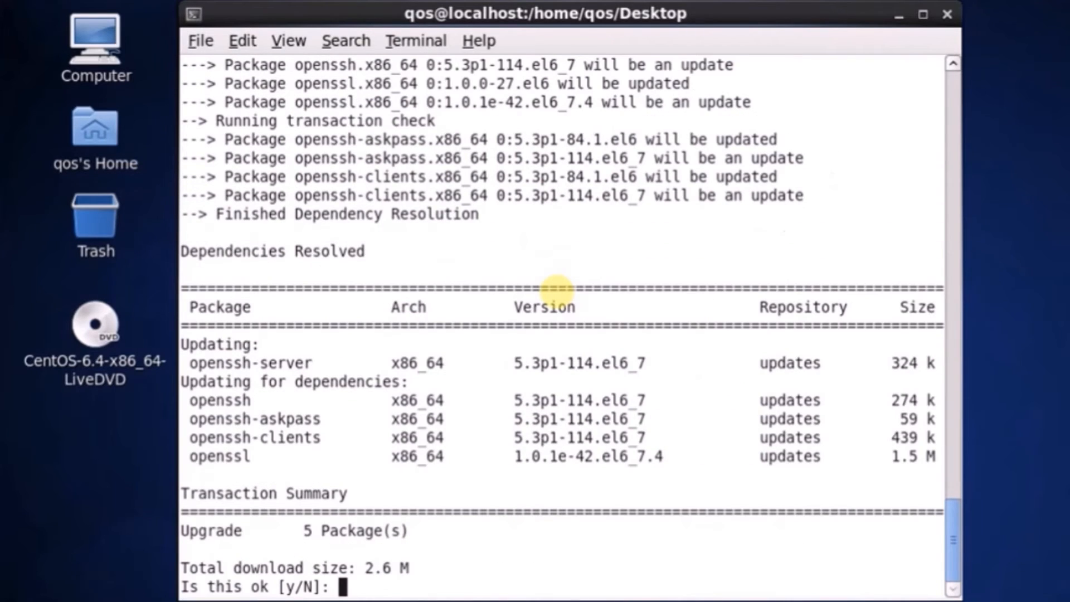
{"action": "type", "text": "y"}
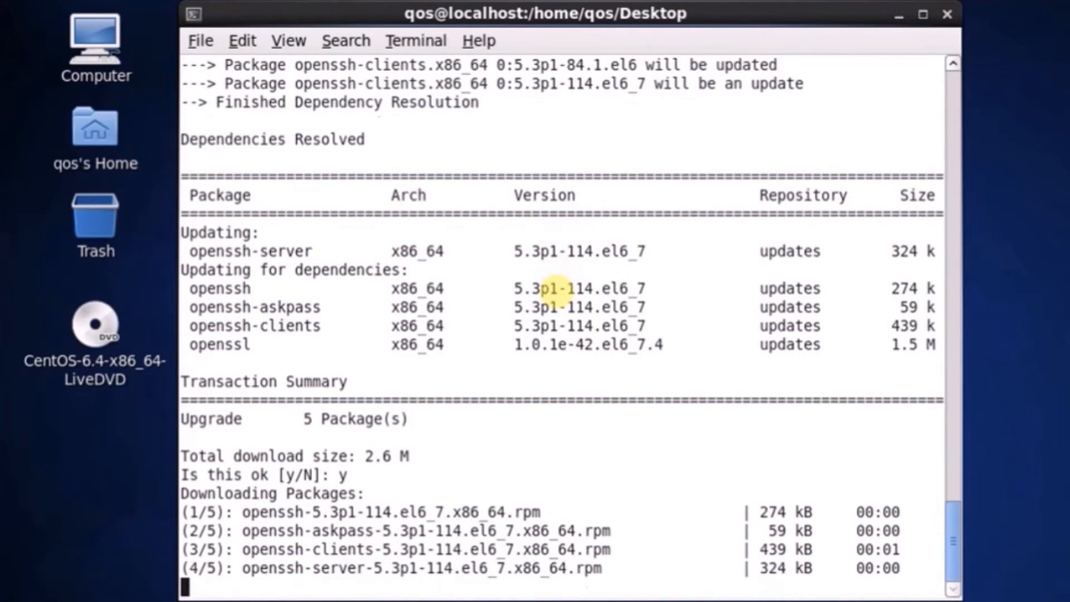
{"action": "scroll", "scroll_direction": "down", "scroll_amount": 3}
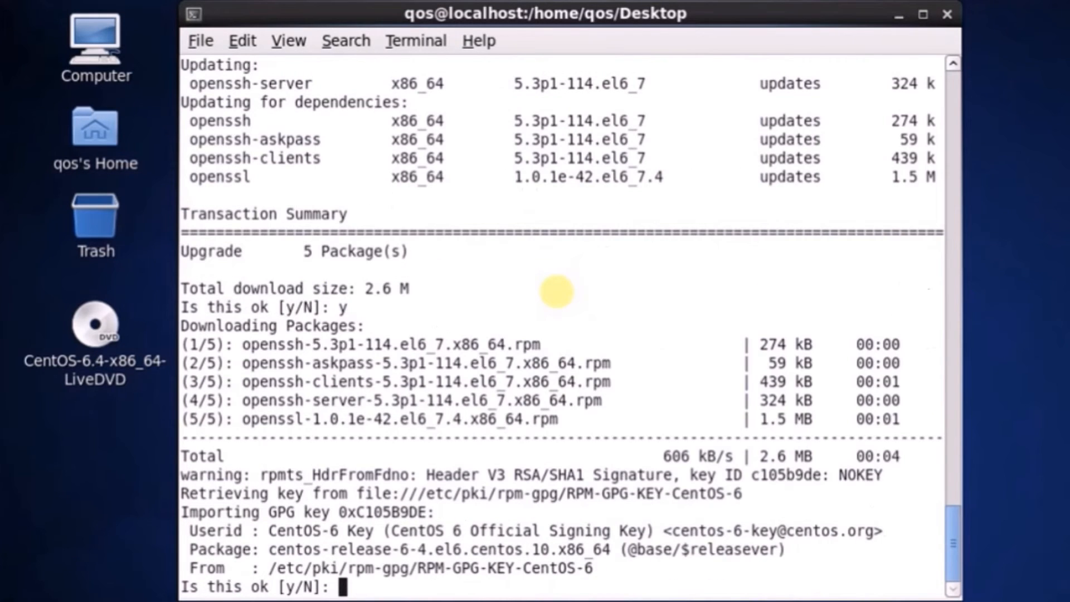
{"action": "type", "text": "y"}
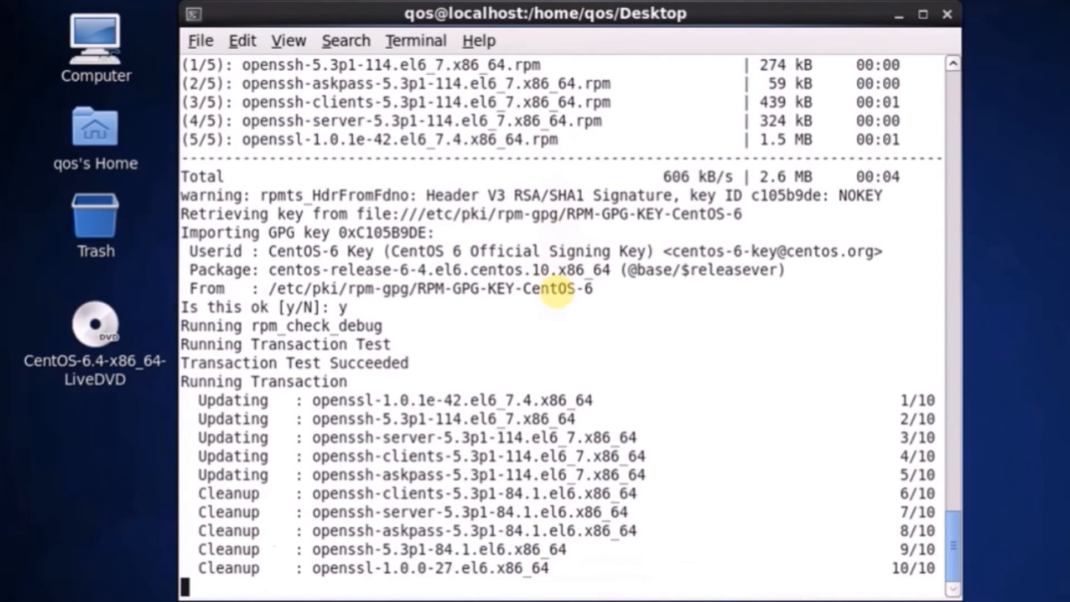
{"action": "scroll", "scroll_direction": "down", "scroll_amount": 3}
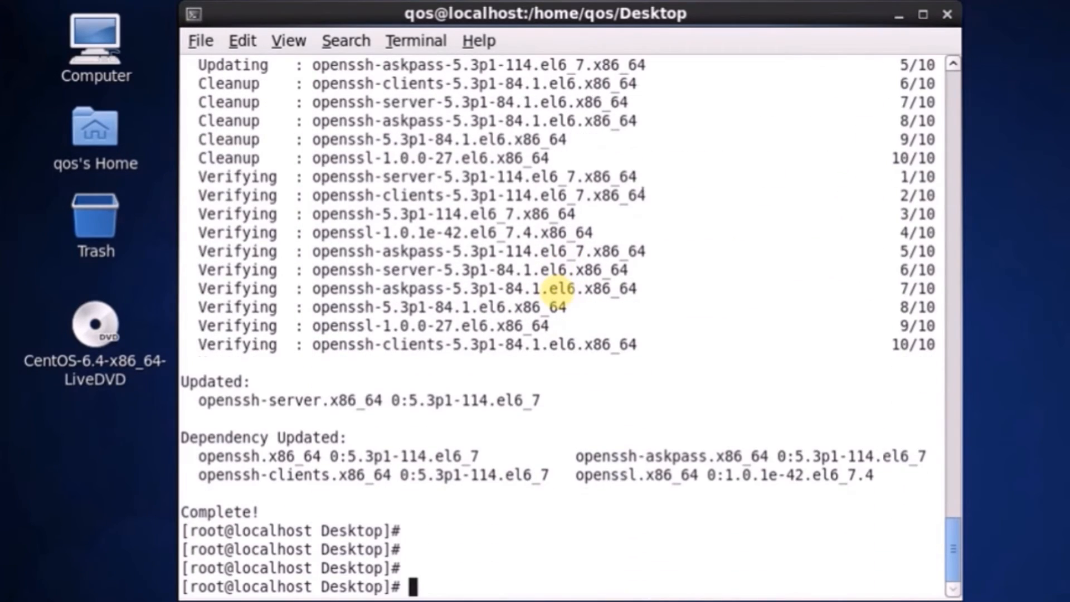
- Retry 'ssh localhost' and confirm it is still refused on port 22
{"action": "type", "text": "ssh localsho"}
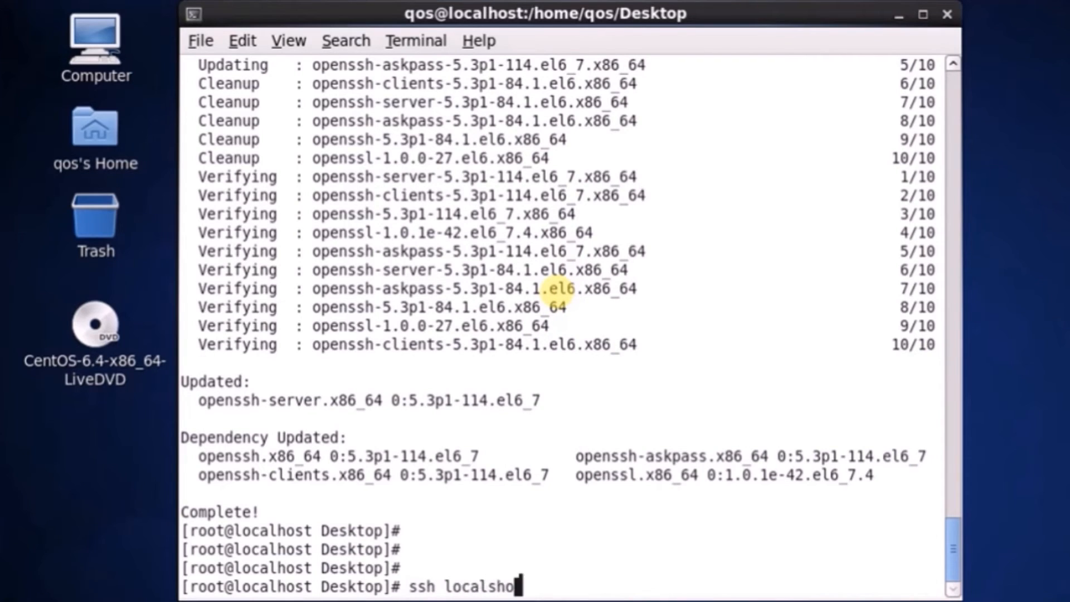
{"action": "type", "text": "st"}
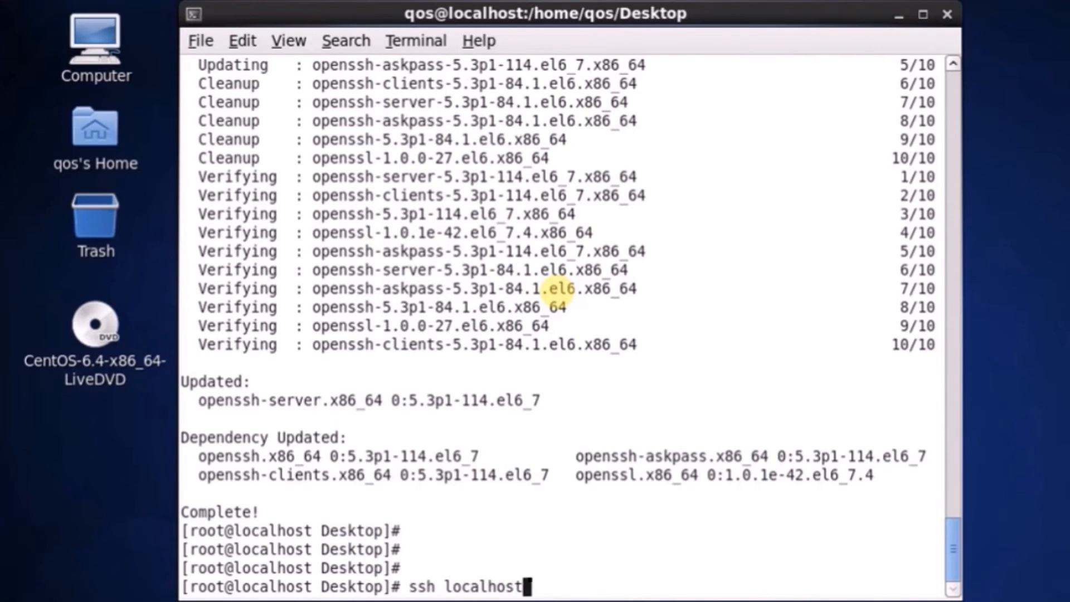
{"action": "key", "text": "Return"}
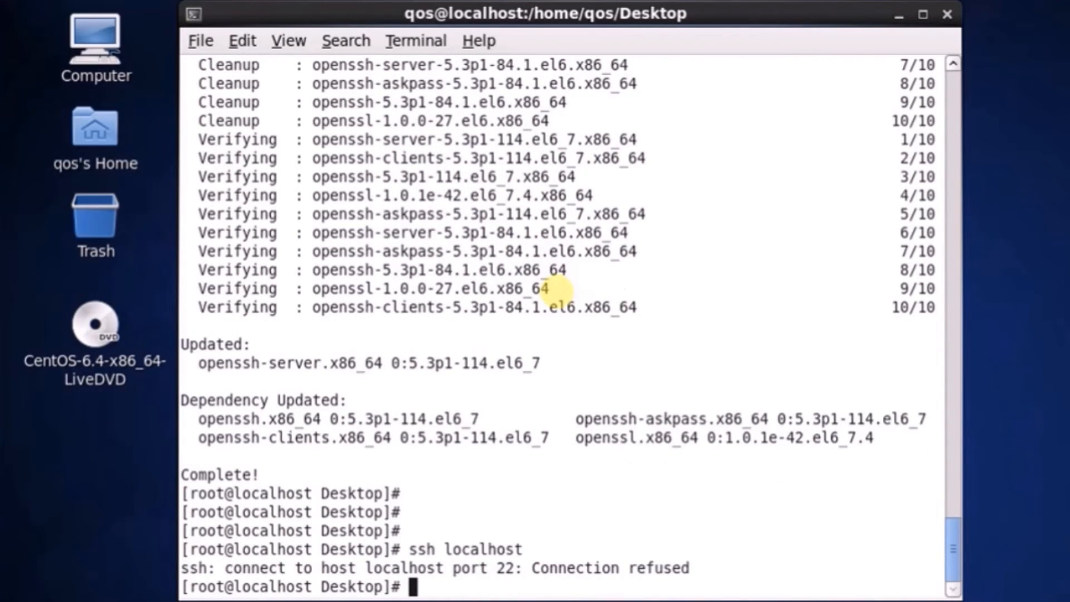
- Run 'chkconfig sshd', then retype it and erase it without running
{"action": "type", "text": "chkc"}
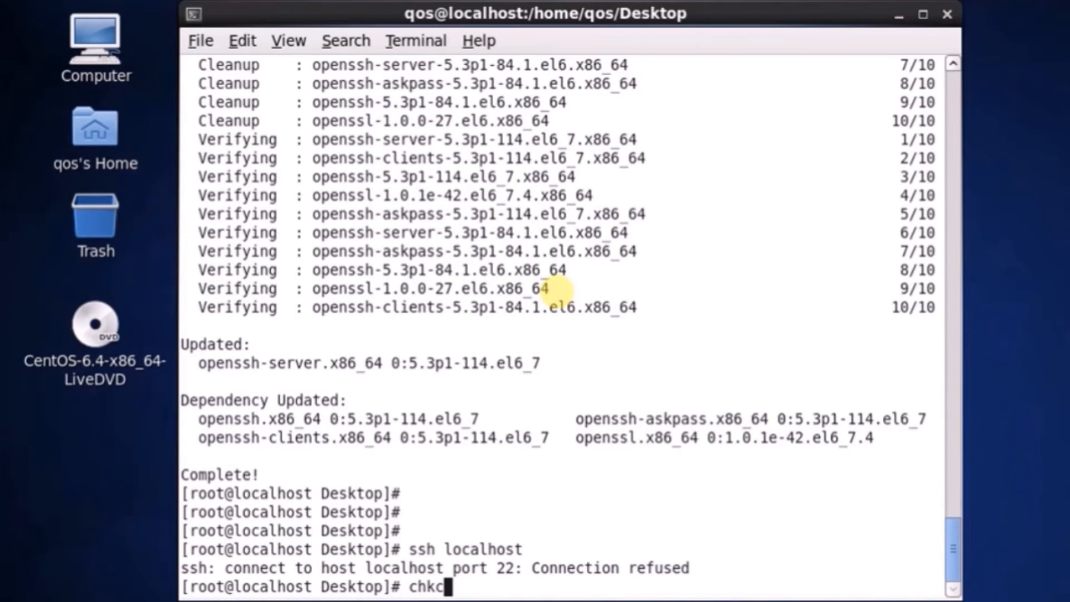
{"action": "type", "text": "onfig sshd"}
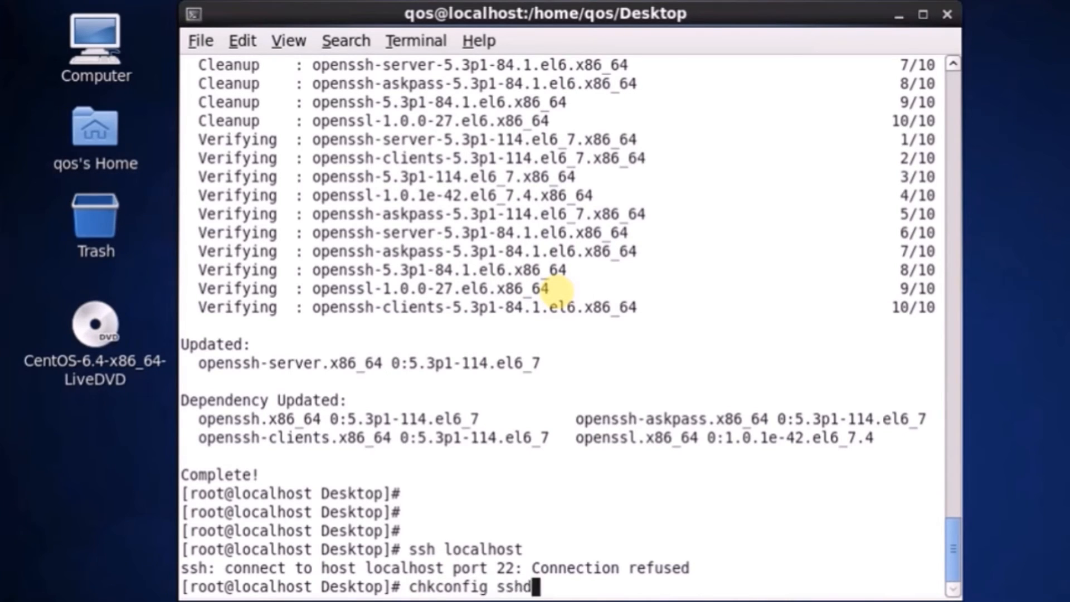
{"action": "key", "text": "Return"}
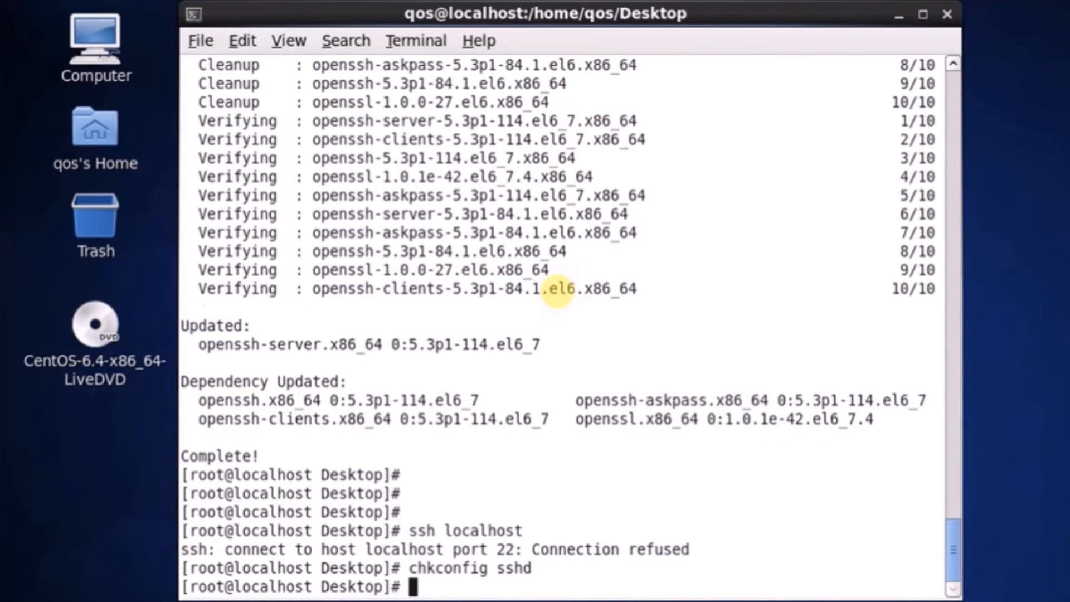
{"action": "type", "text": "chkconfig sshd"}
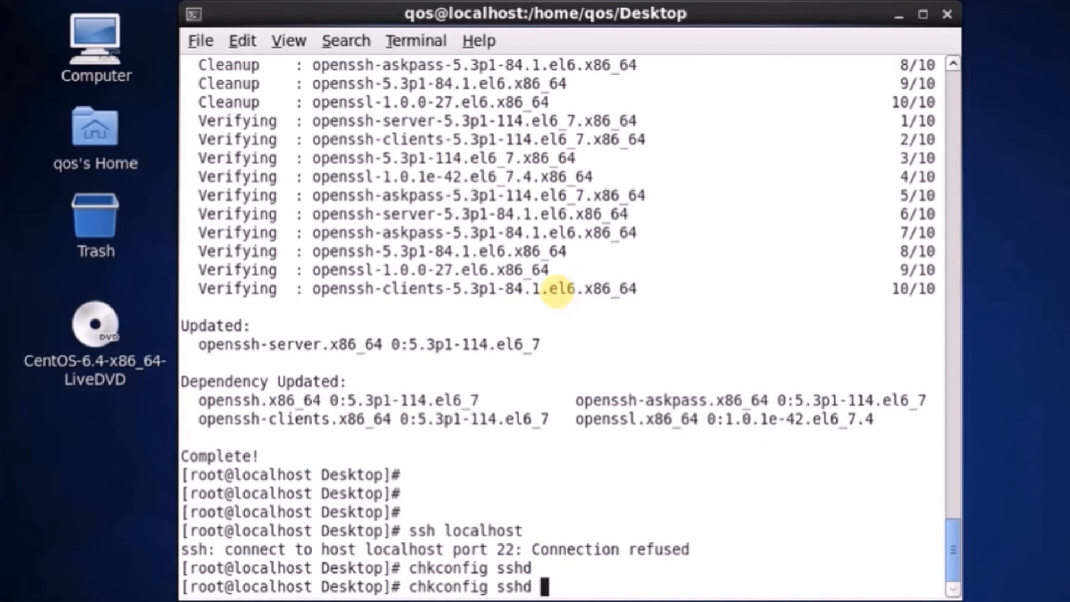
{"action": "key", "text": "BackSpace"}
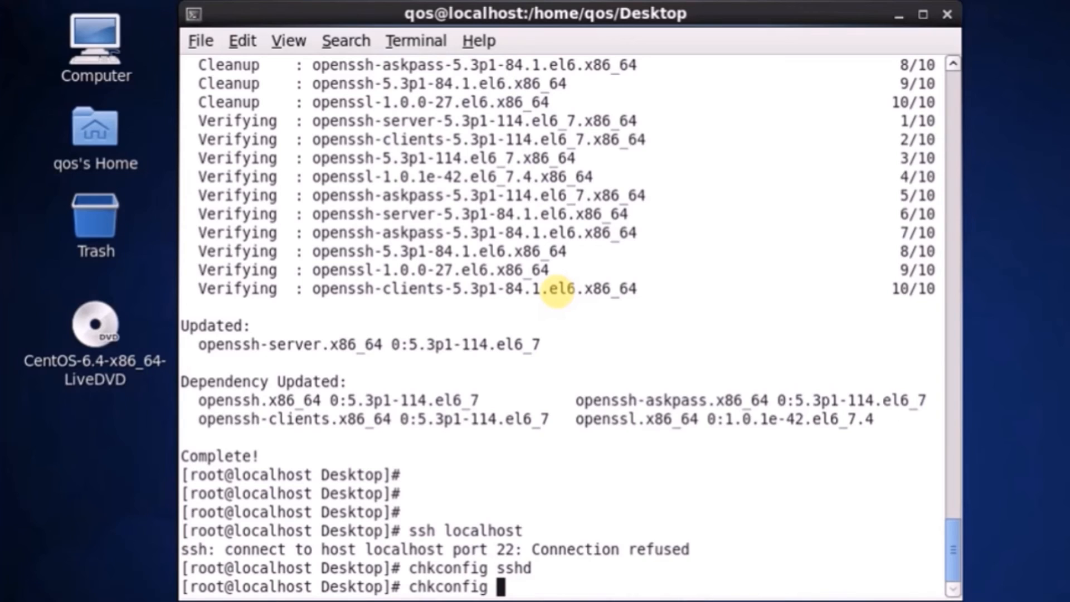
- Start the sshd service with 'service sshd start', generating new host keys
{"action": "type", "text": "service"}
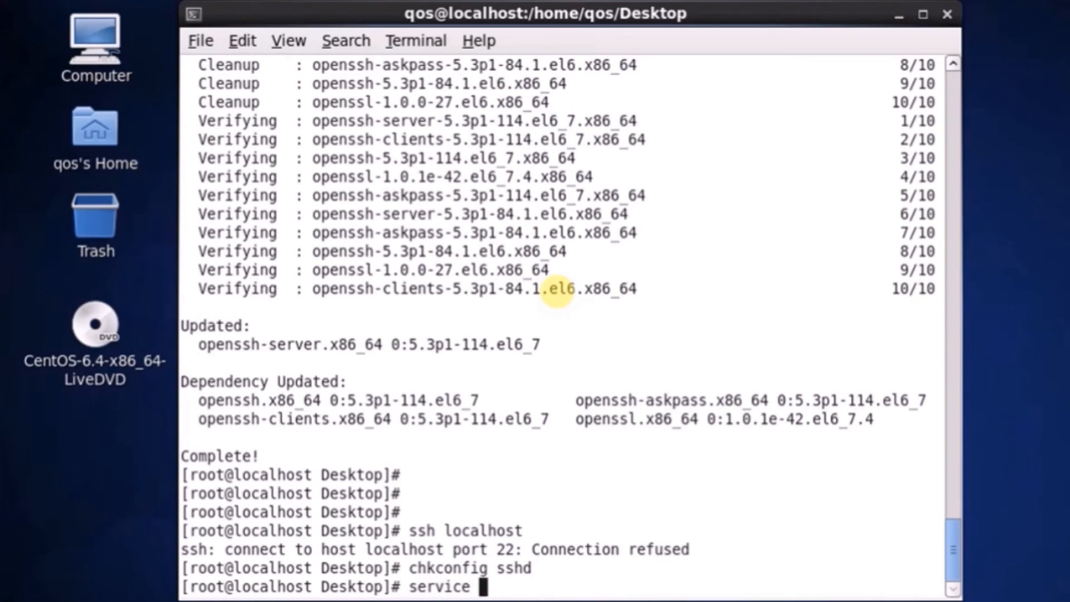
{"action": "type", "text": "sshd start"}
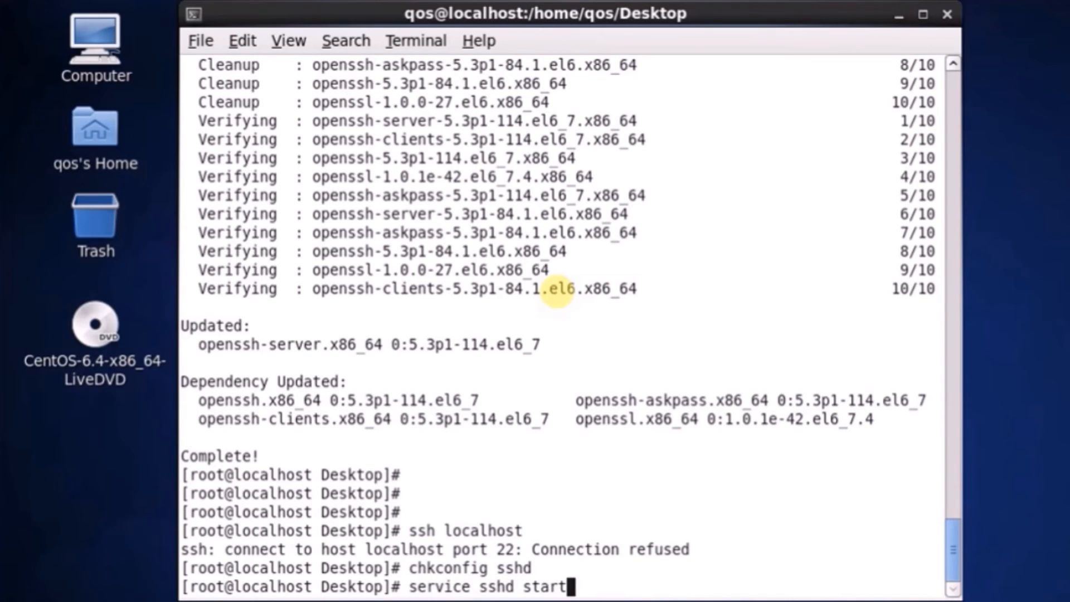
{"action": "key", "text": "Return"}
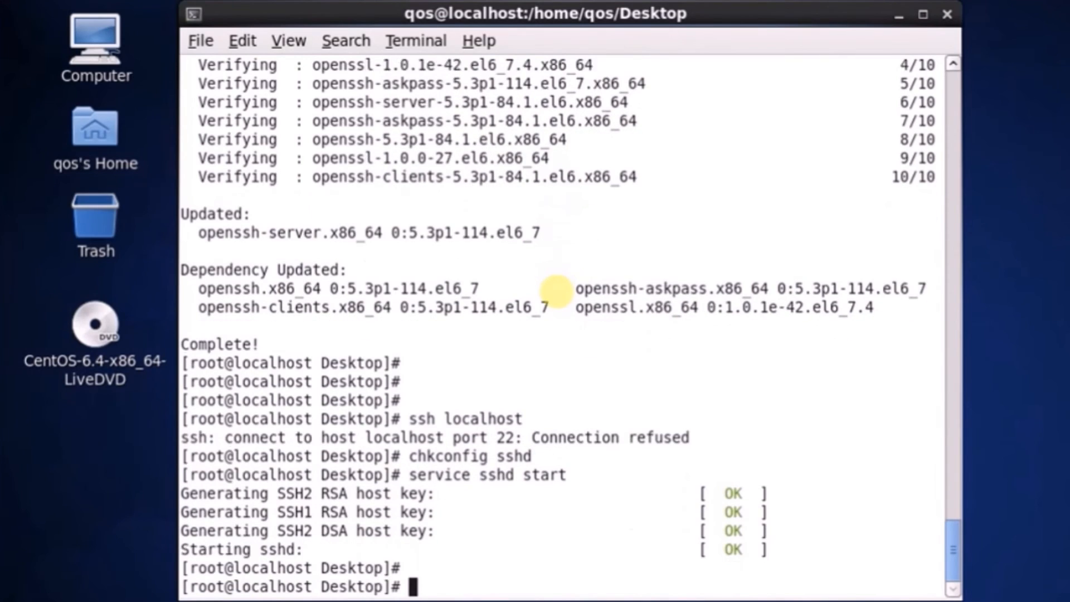
- Connect with 'ssh localhost', accepting the host key to reach the root password prompt
{"action": "type", "text": "chkconfig sshd"}
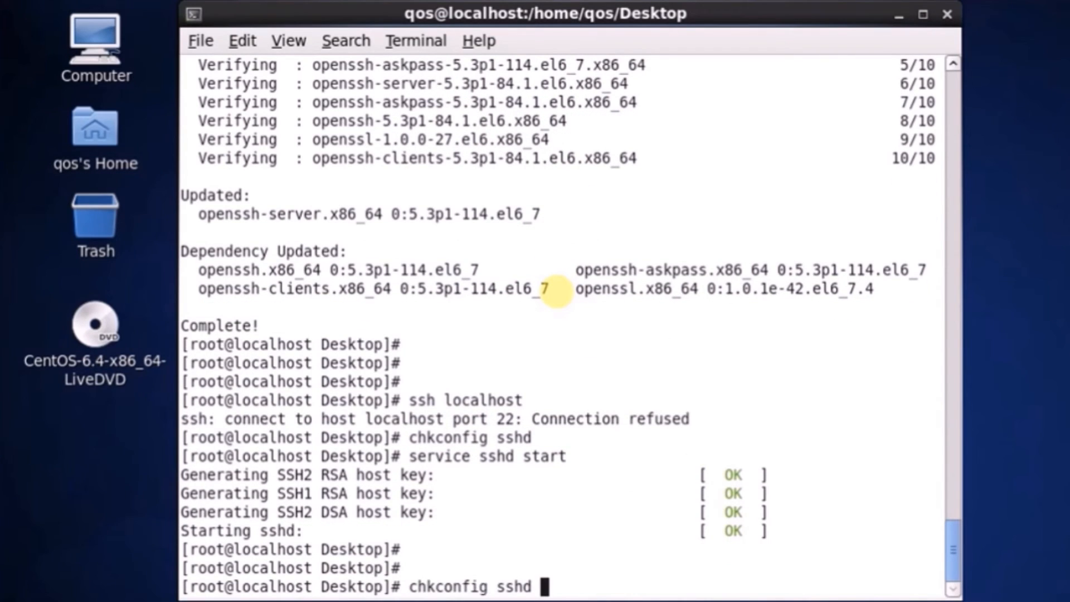
{"action": "type", "text": "ssh localhost"}
{"action": "type", "text": "yes"}
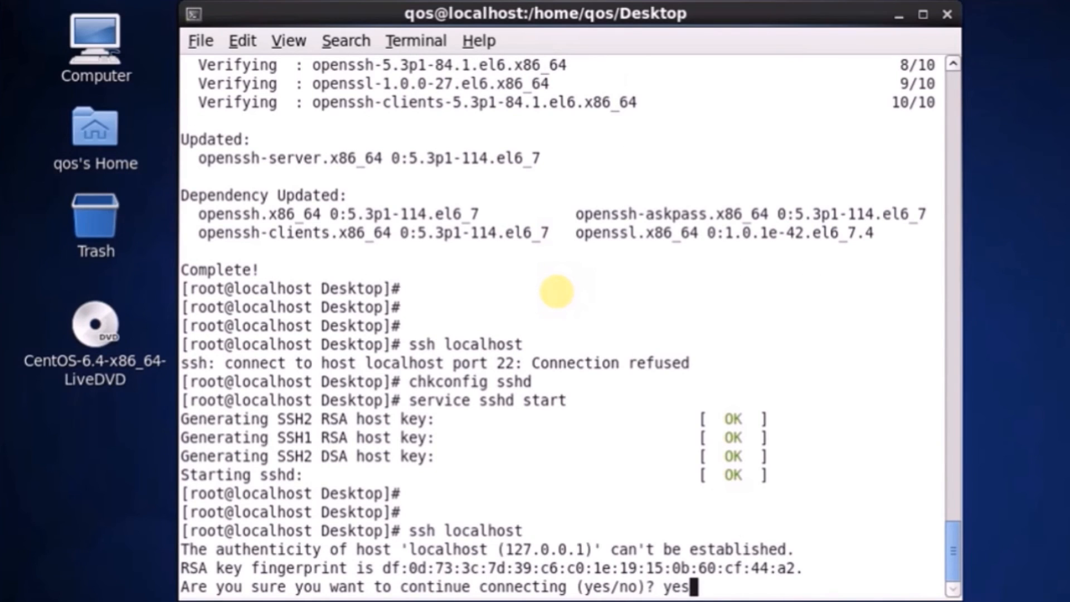
{"action": "key", "text": "Return"}
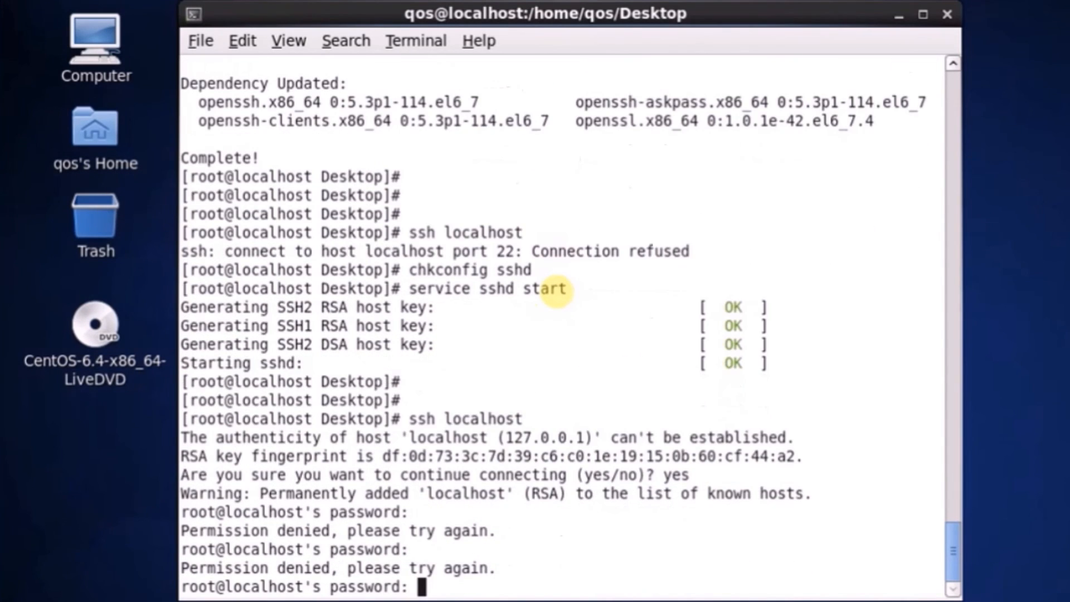